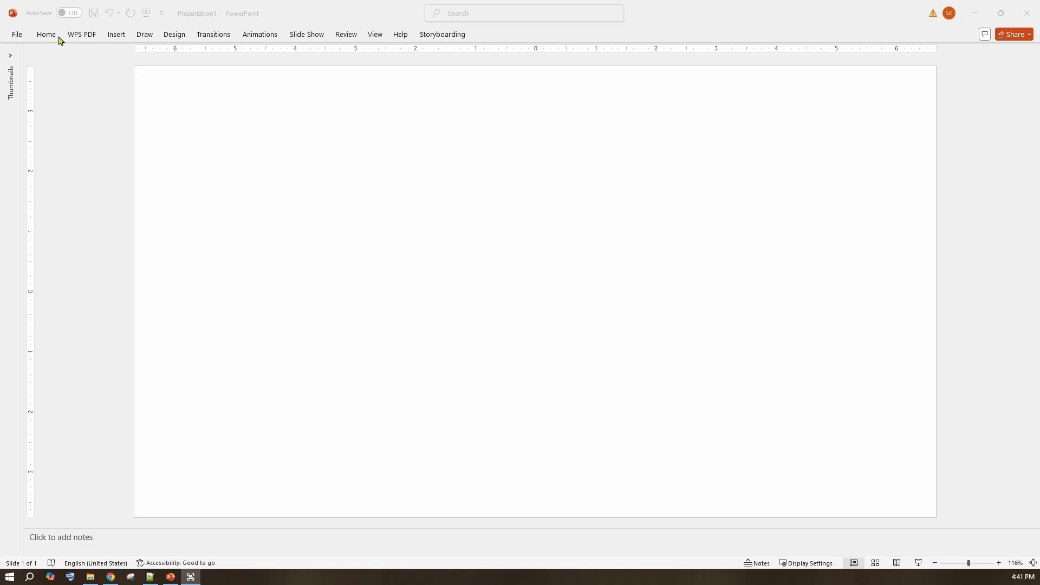
# Step: Draw a full-slide rectangle and fill it light grey with a thin dark outline
pyautogui.click(46, 35)
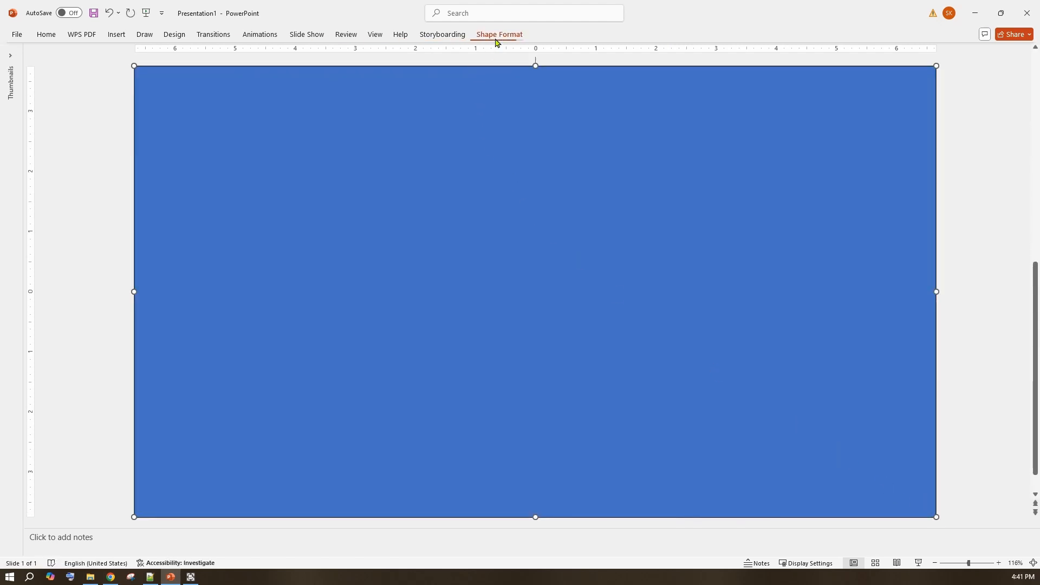
pyautogui.click(407, 51)
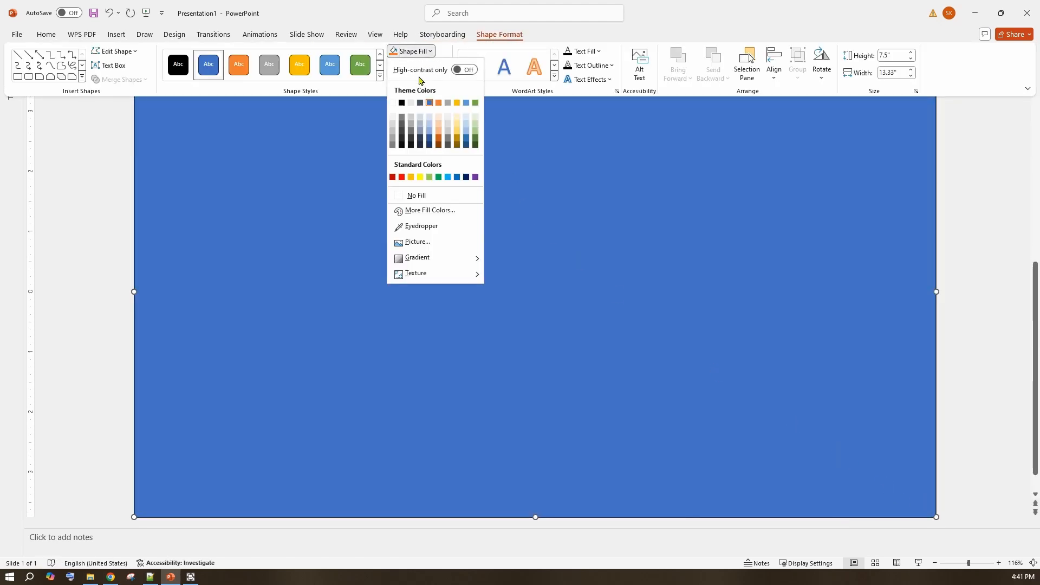
pyautogui.click(416, 195)
pyautogui.write('SEA')
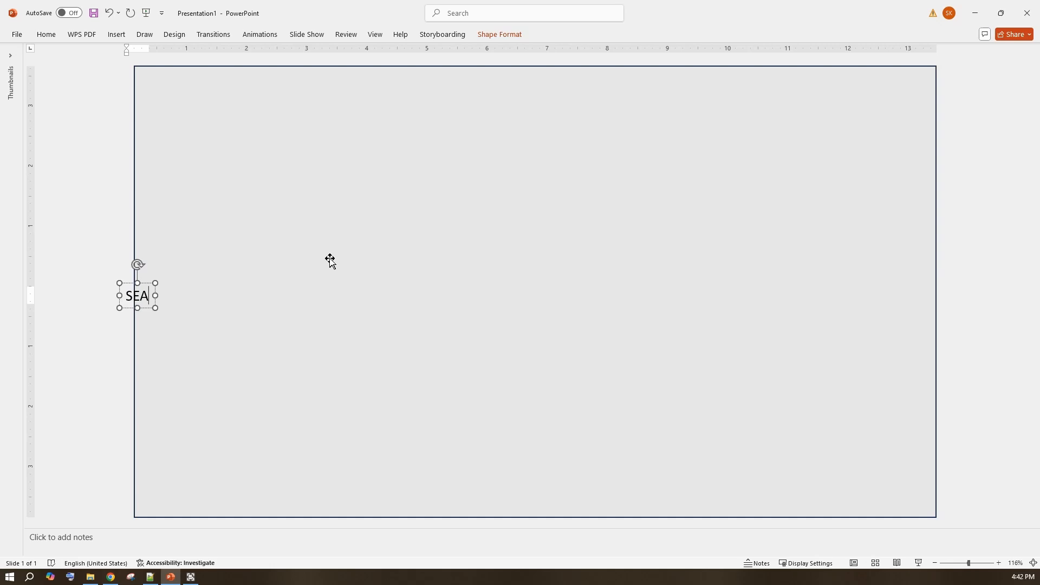
# Step: Finish typing SEASONS in a large heavy black font, centred horizontally and vertically
pyautogui.write('SONS')
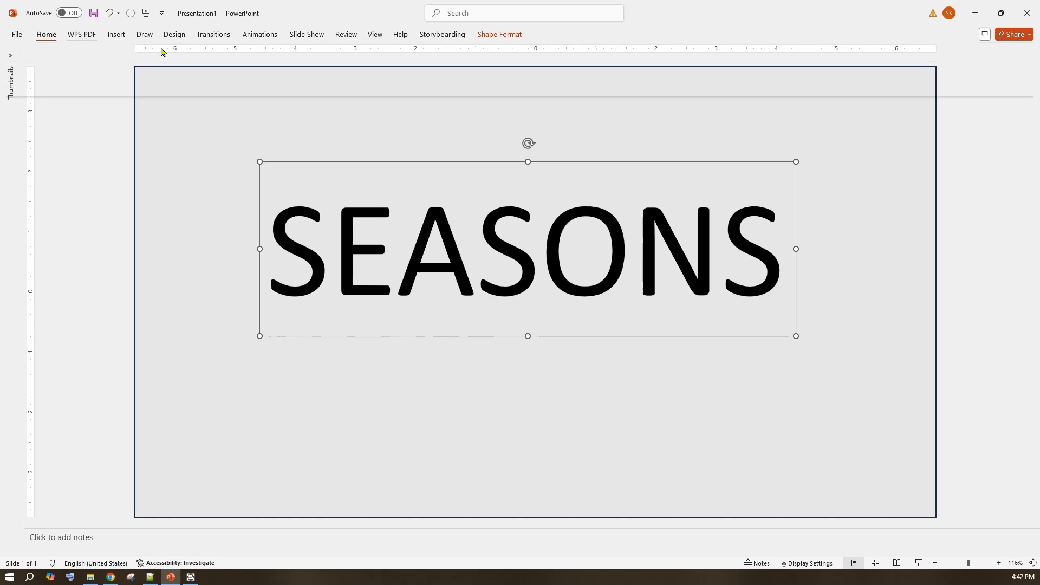
pyautogui.click(46, 34)
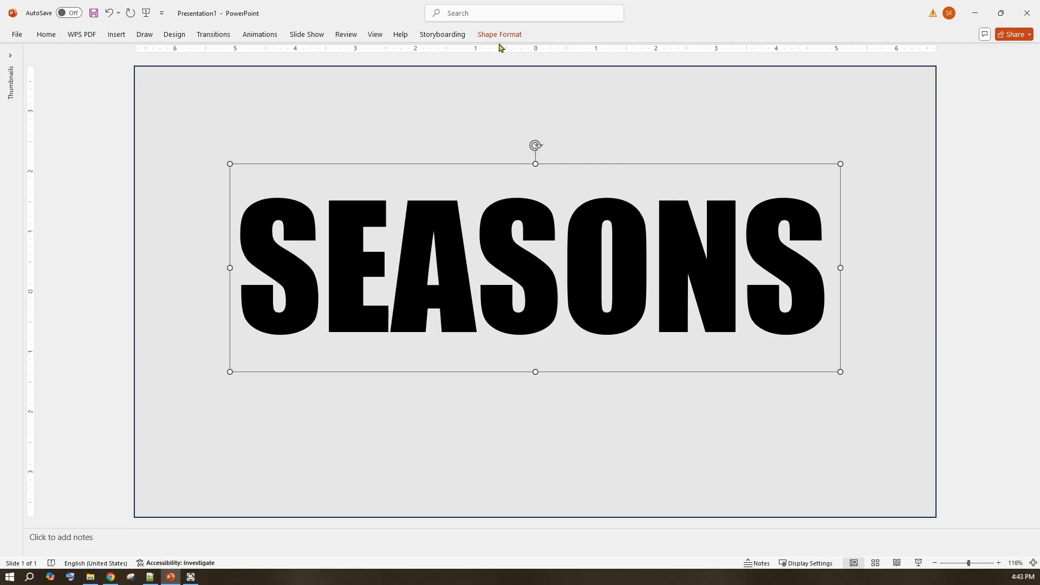
pyautogui.click(773, 64)
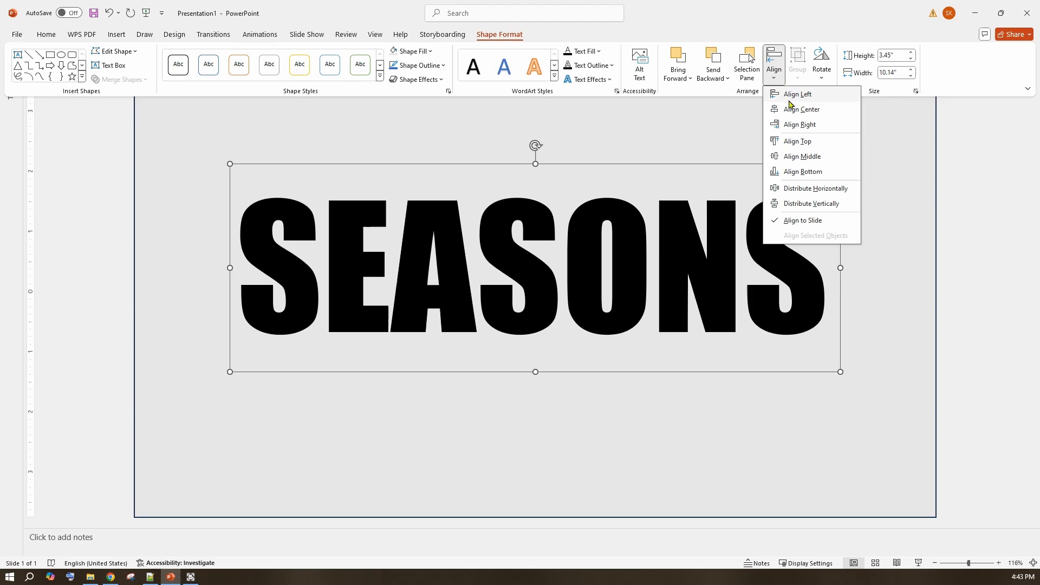
pyautogui.moveTo(790, 158)
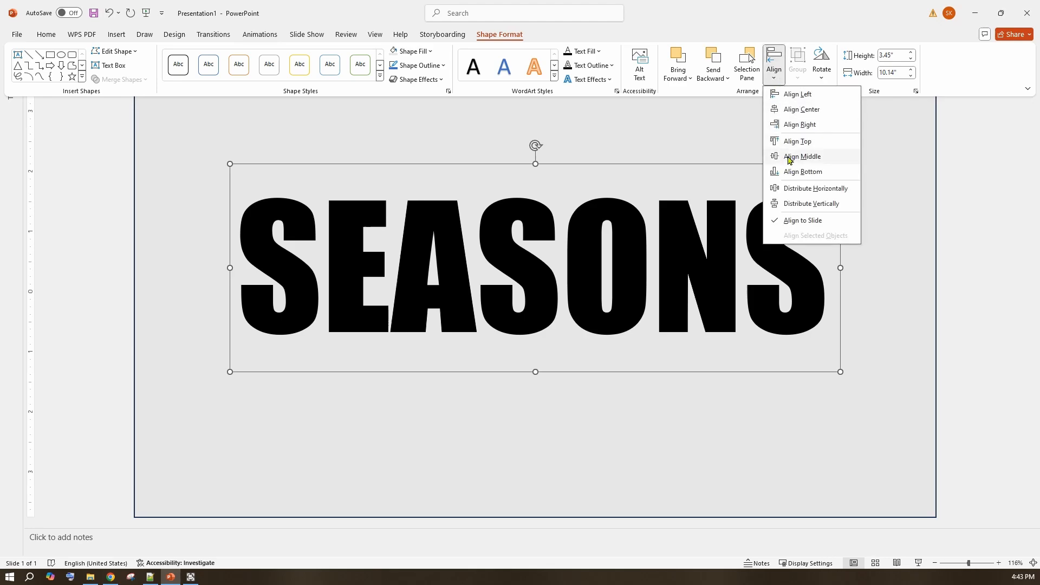
pyautogui.click(802, 156)
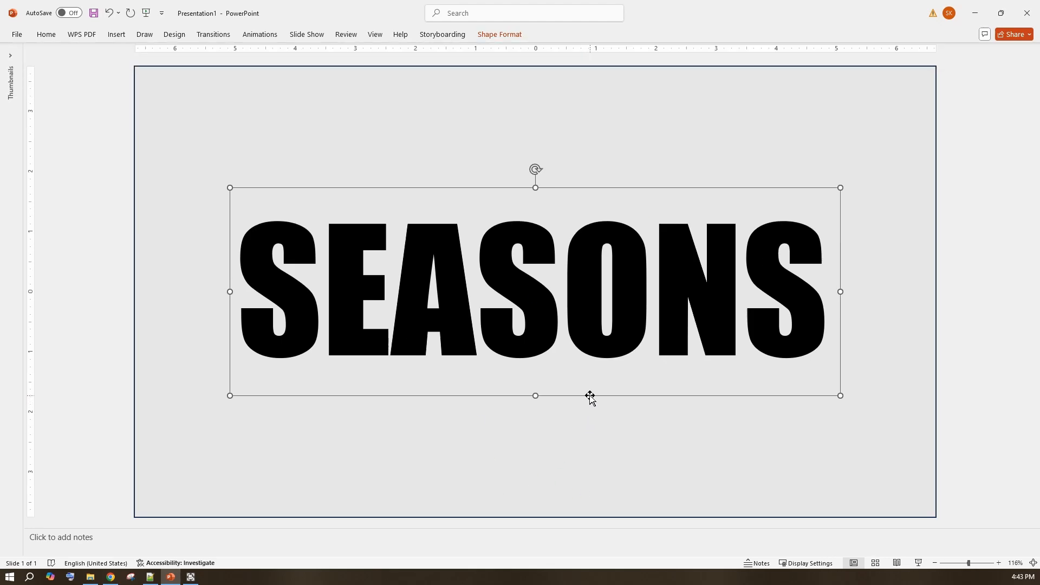
pyautogui.moveTo(111, 106)
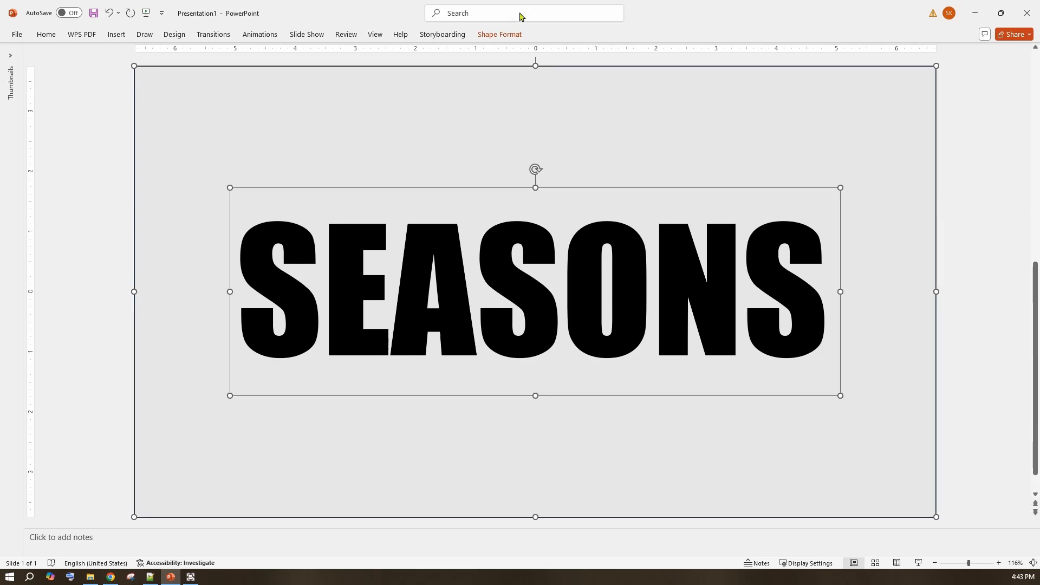
# Step: Combine the SEASONS text with the grey rectangle so the letters become cut-outs
pyautogui.click(499, 34)
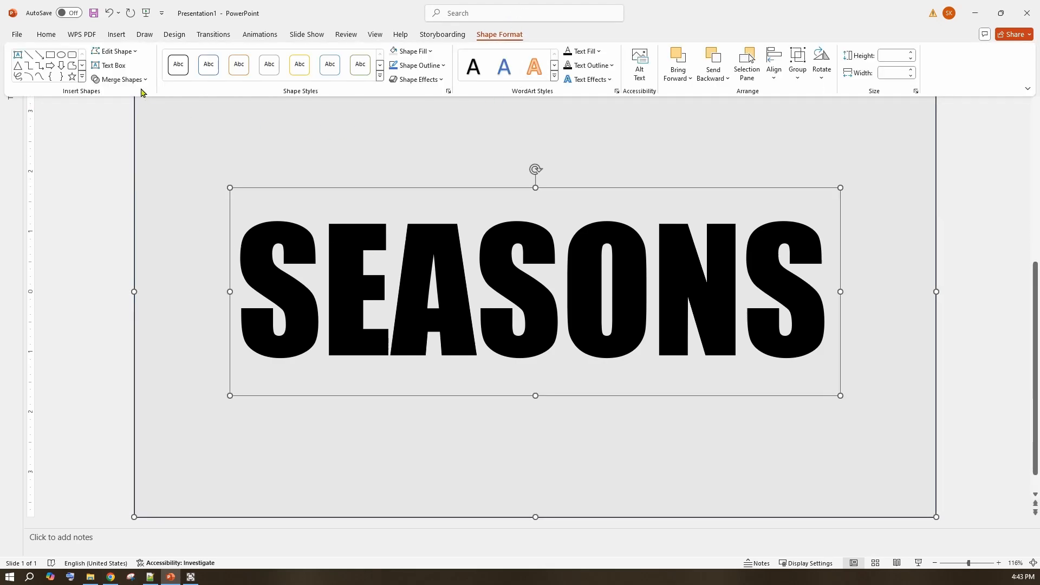
pyautogui.click(122, 79)
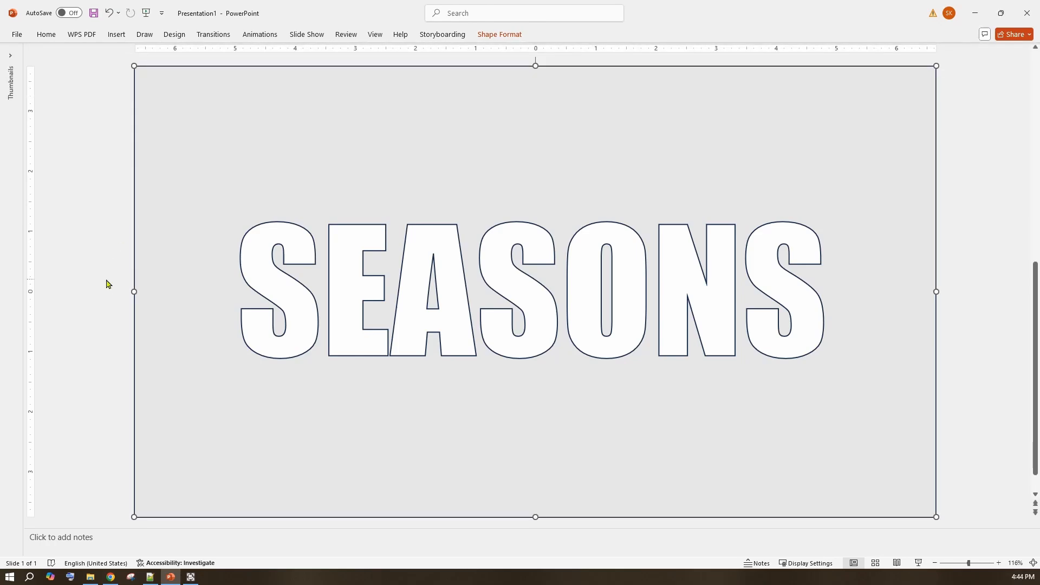
pyautogui.click(116, 34)
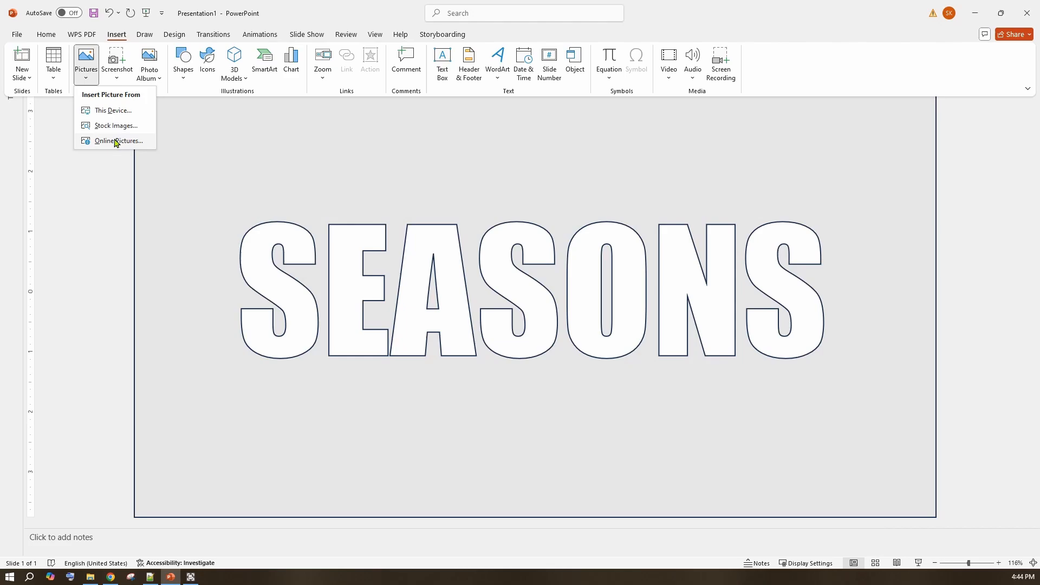
# Step: Insert the online SPRING crocus photo so it shows through the SEASONS cut-outs
pyautogui.click(118, 141)
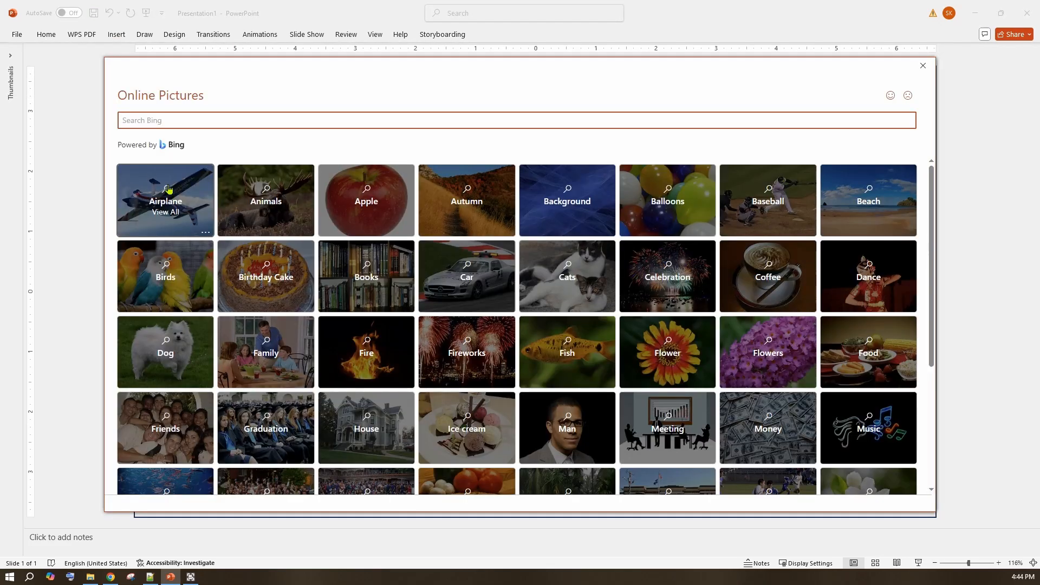
pyautogui.moveTo(240, 120)
pyautogui.write('SPRING')
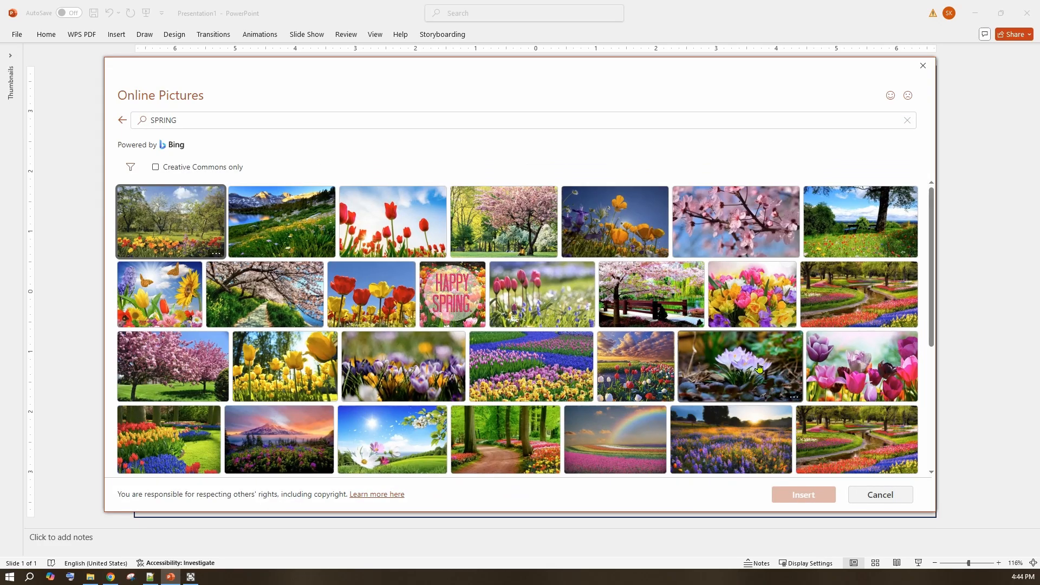
pyautogui.moveTo(329, 523)
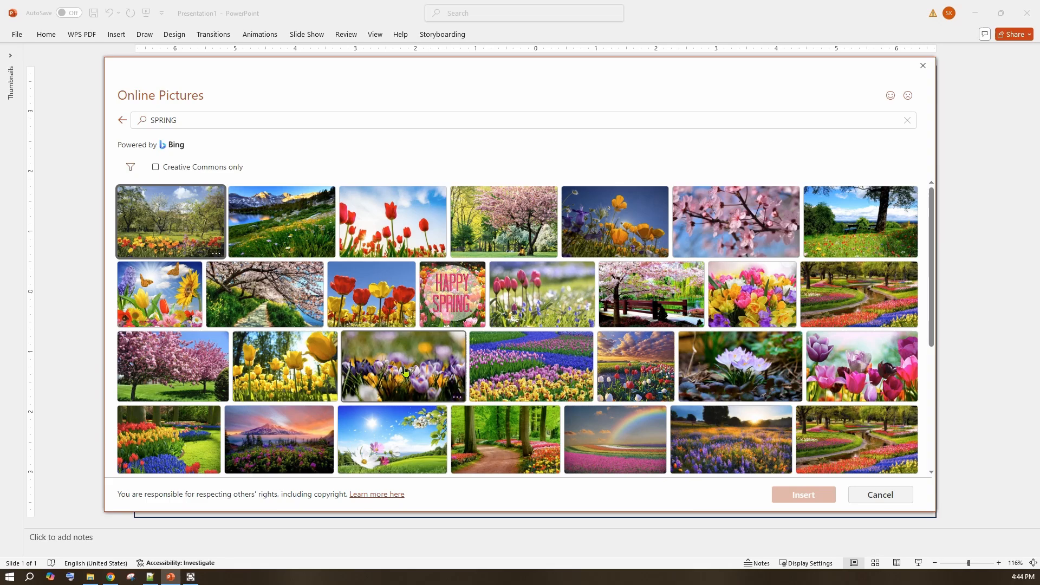
pyautogui.click(403, 366)
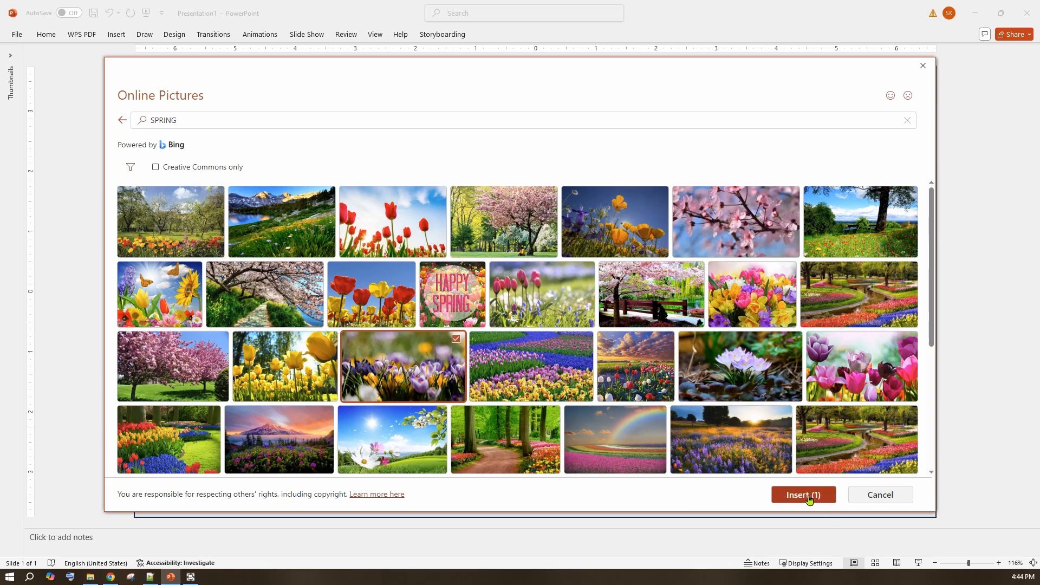
pyautogui.click(802, 494)
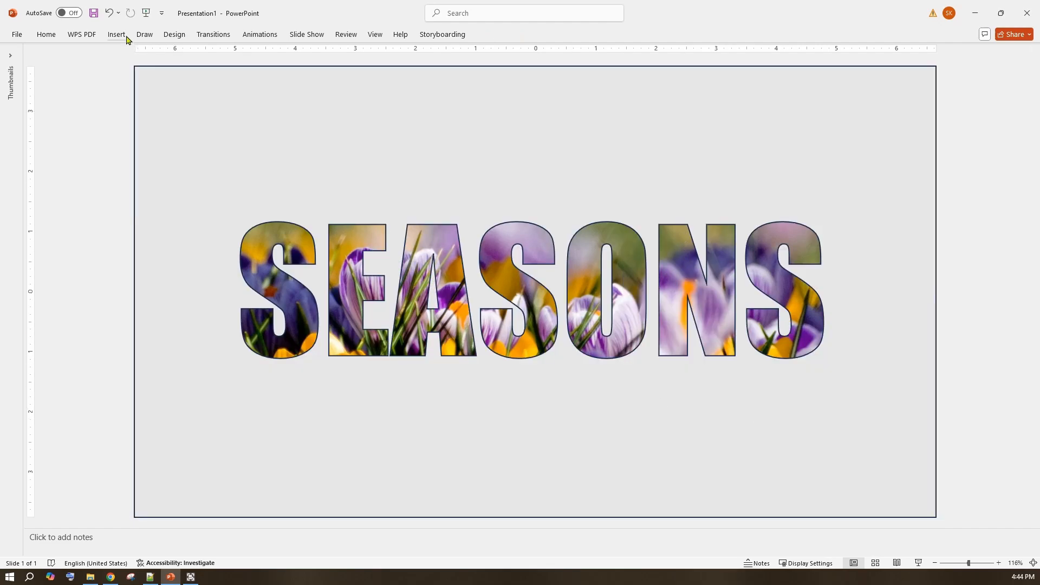
# Step: Insert the online AUTUMN forest path photo with wooden fence onto the slide
pyautogui.click(85, 63)
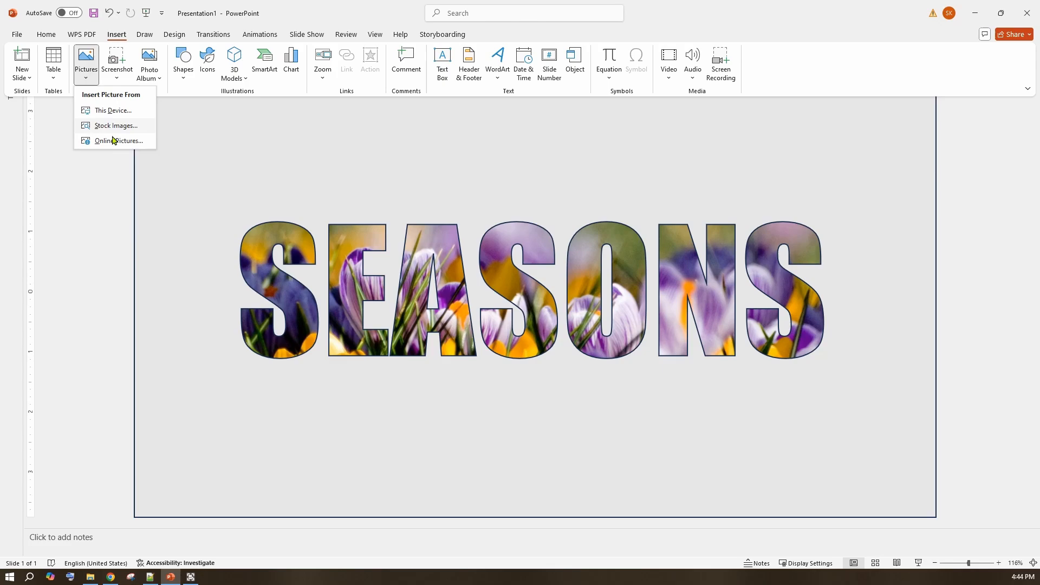
pyautogui.click(117, 140)
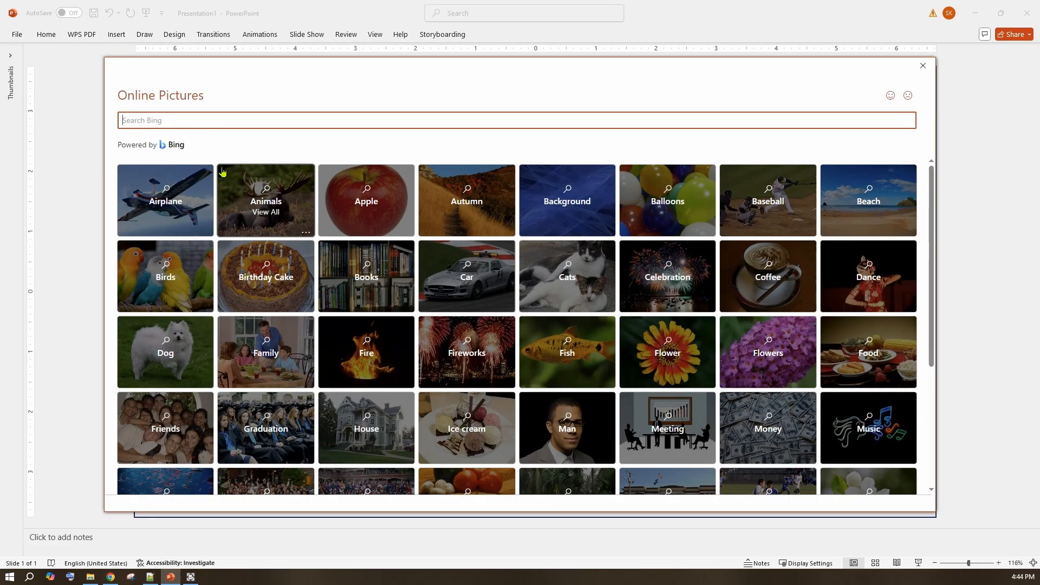
pyautogui.write('AUTUMN')
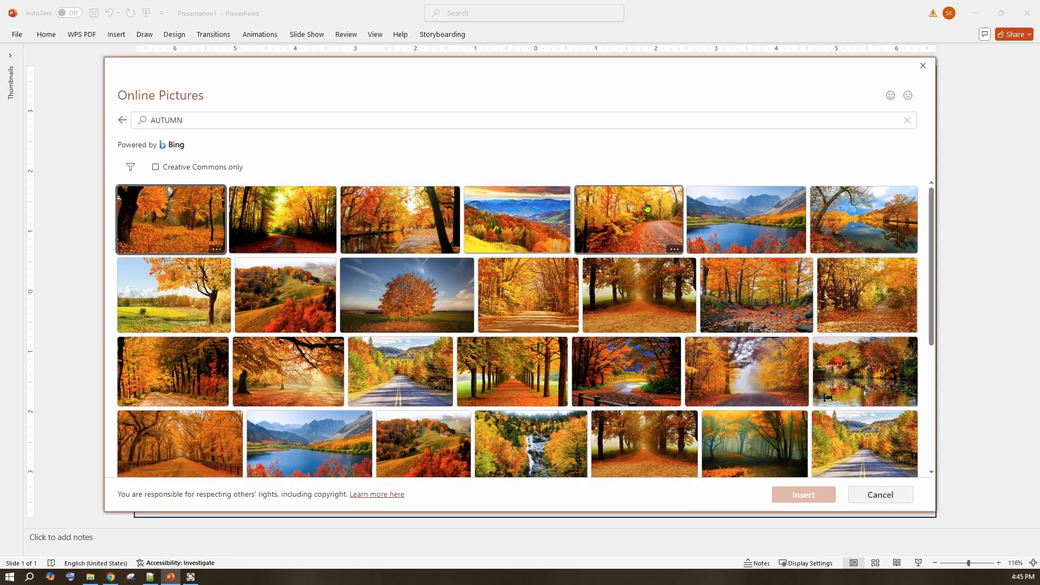
pyautogui.moveTo(668, 176)
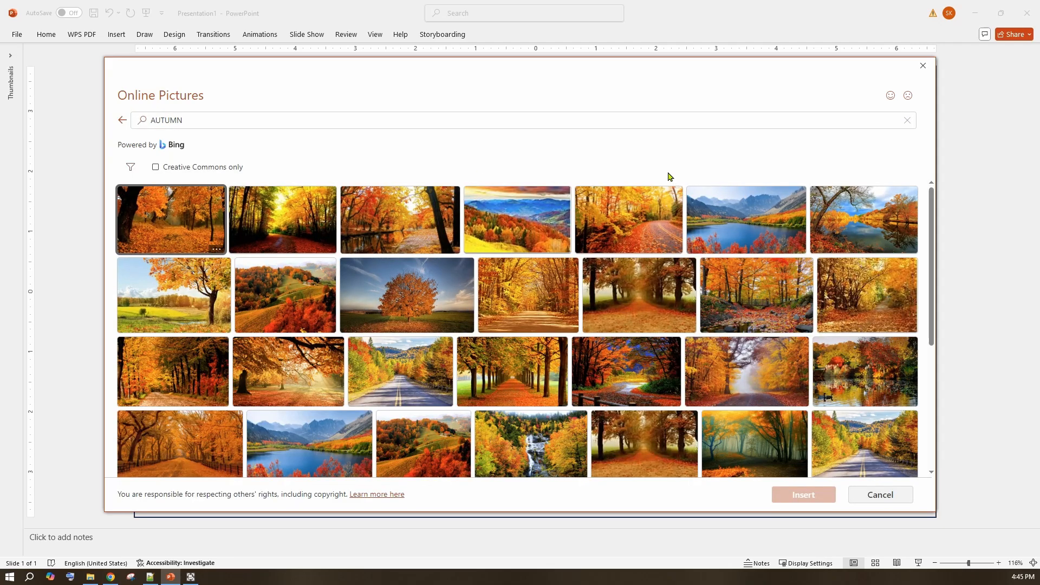
pyautogui.moveTo(627, 370)
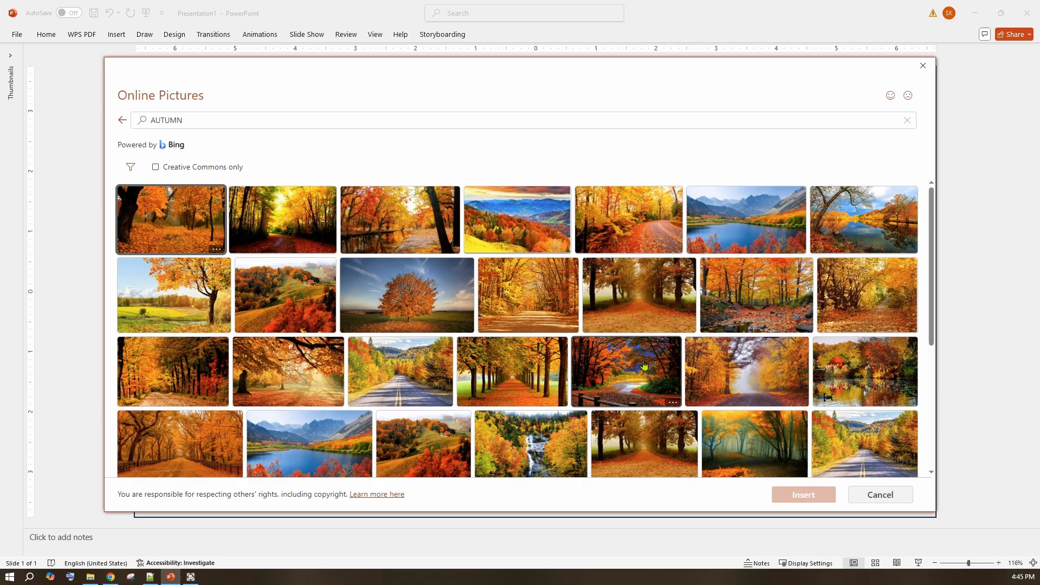
pyautogui.click(625, 371)
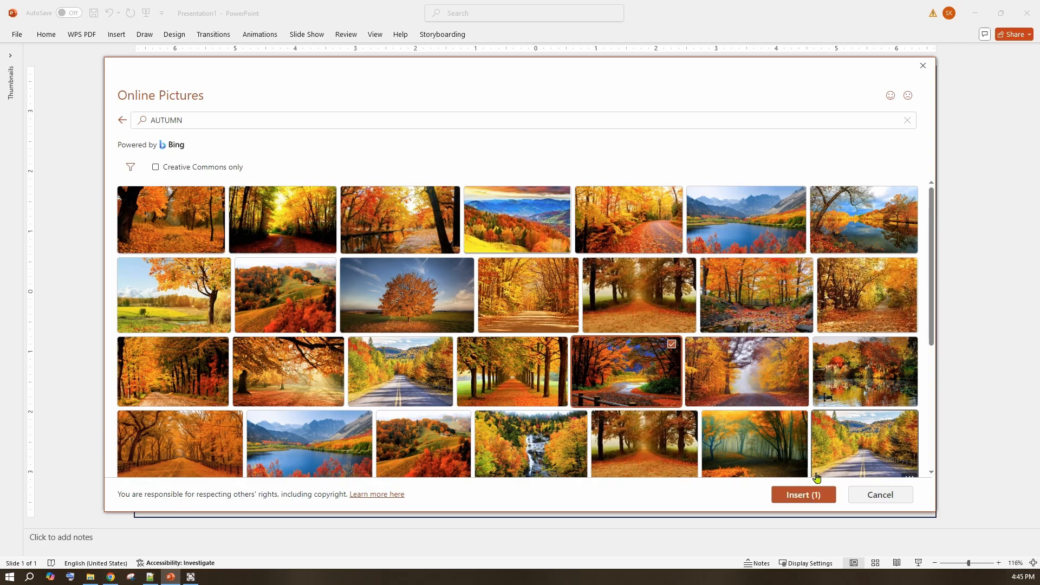
pyautogui.click(803, 494)
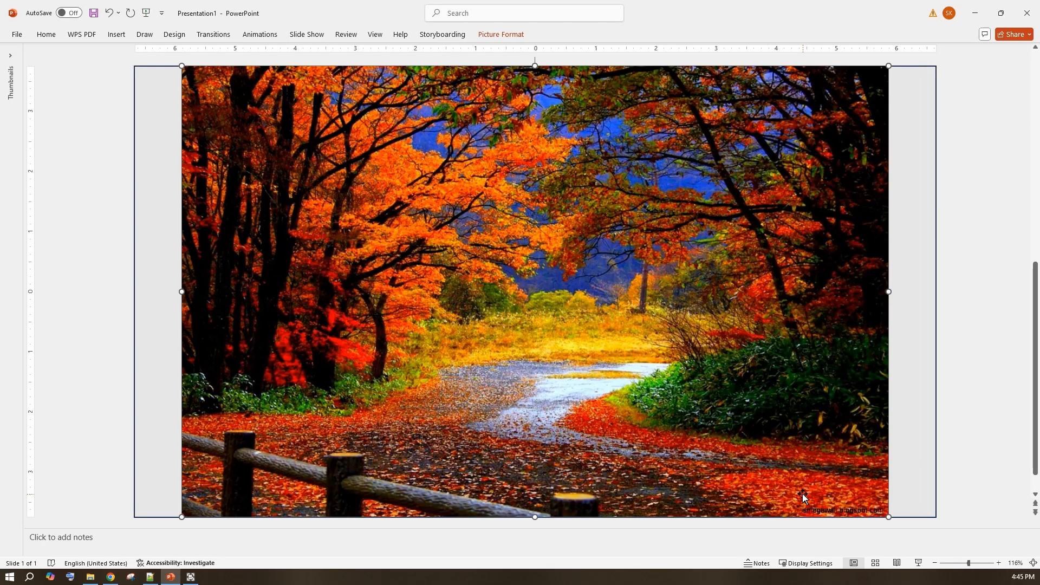
pyautogui.moveTo(587, 468)
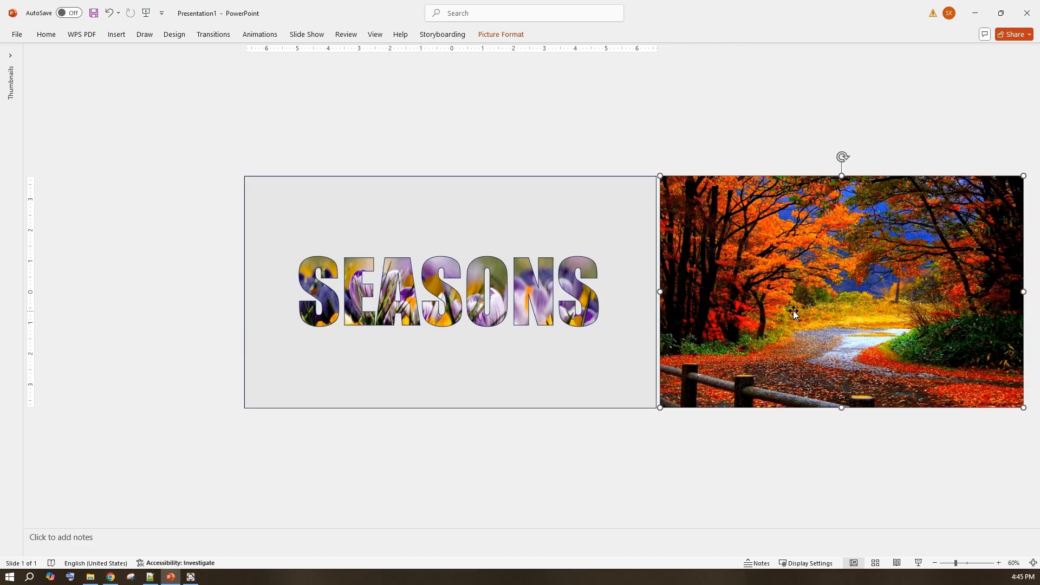
# Step: Drag the autumn photo just beyond the slide's right edge
pyautogui.rightClick(794, 316)
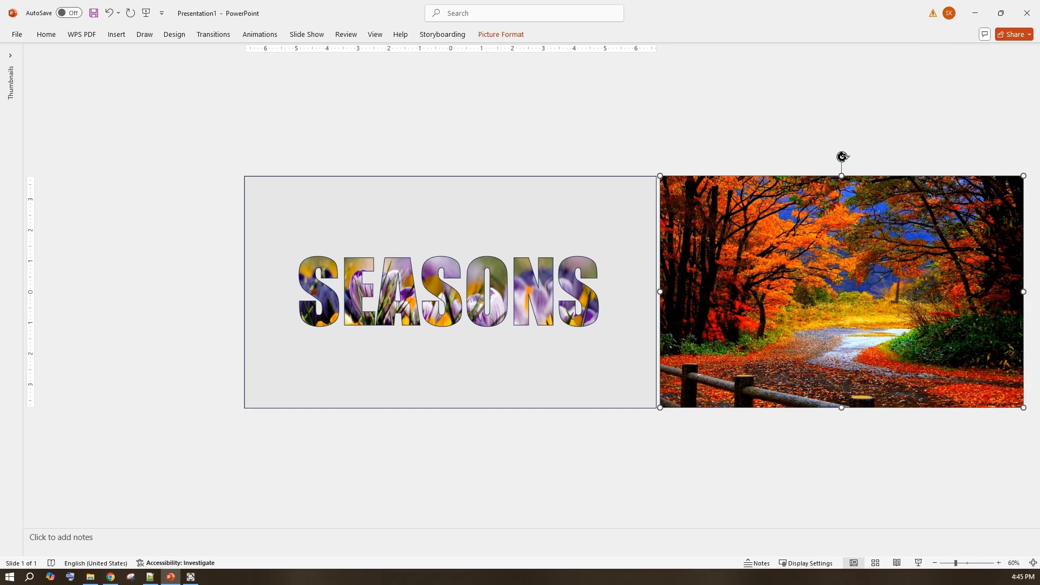
# Step: Draw a thin dark rectangle bar at the slide's right edge and align it to the middle
pyautogui.click(263, 117)
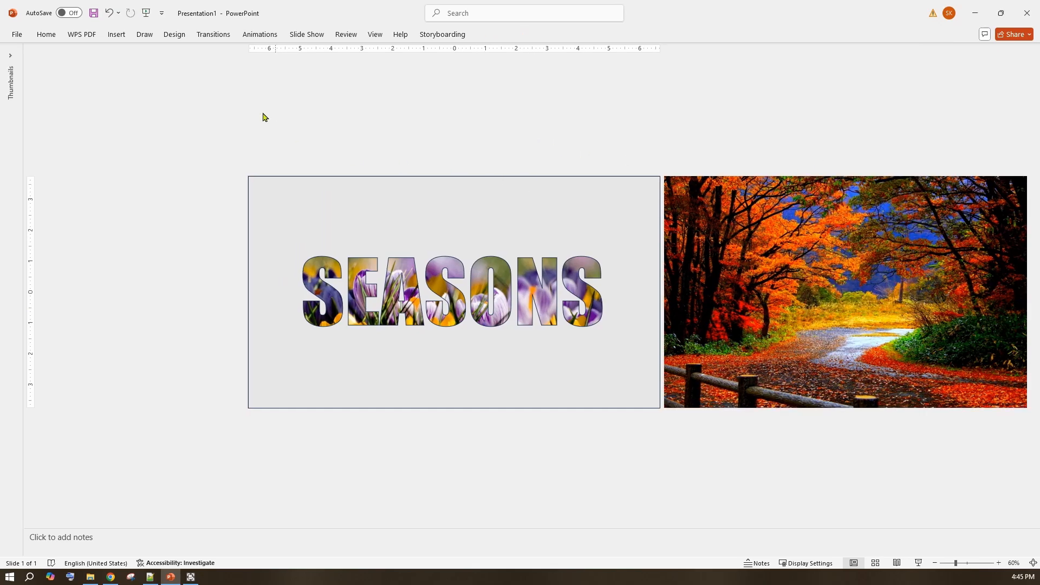
pyautogui.click(45, 33)
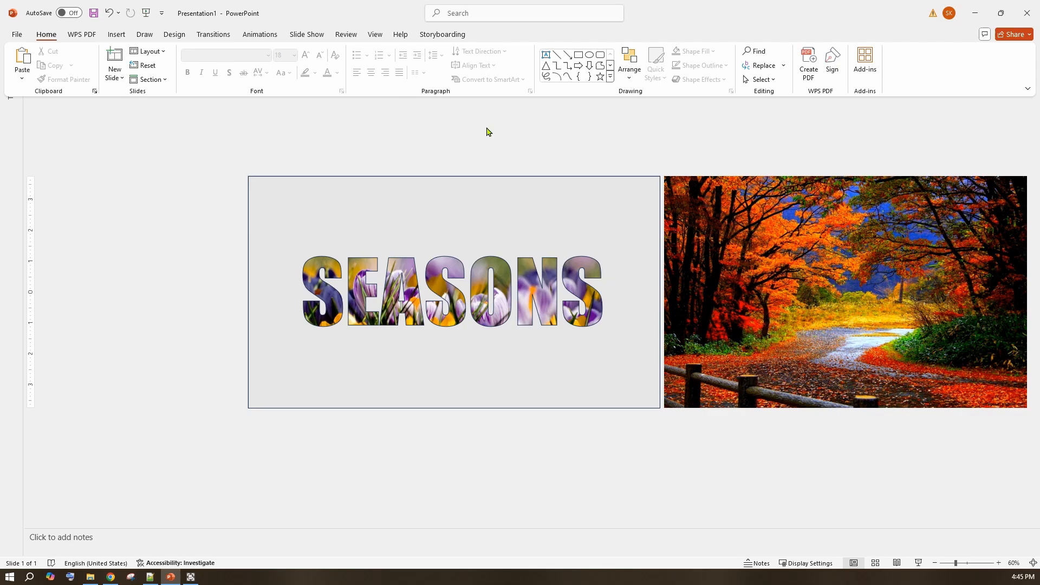
pyautogui.moveTo(609, 75)
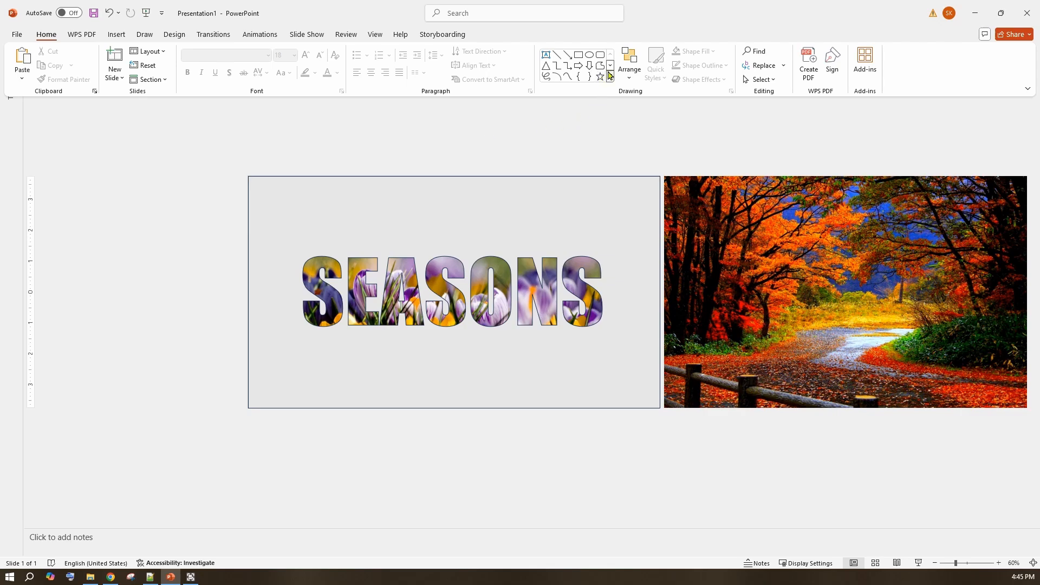
pyautogui.click(609, 65)
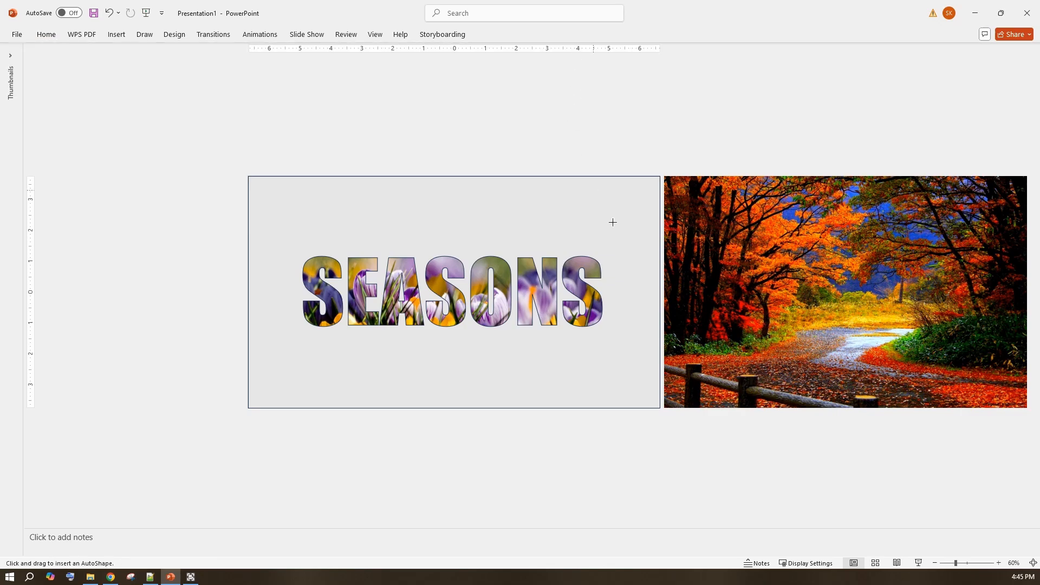
pyautogui.moveTo(658, 350)
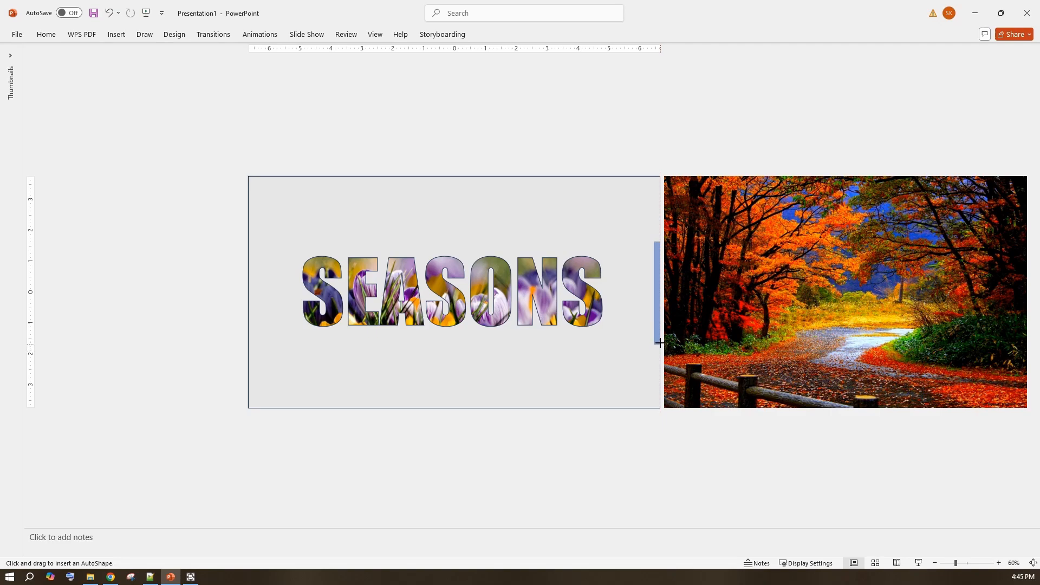
pyautogui.click(658, 292)
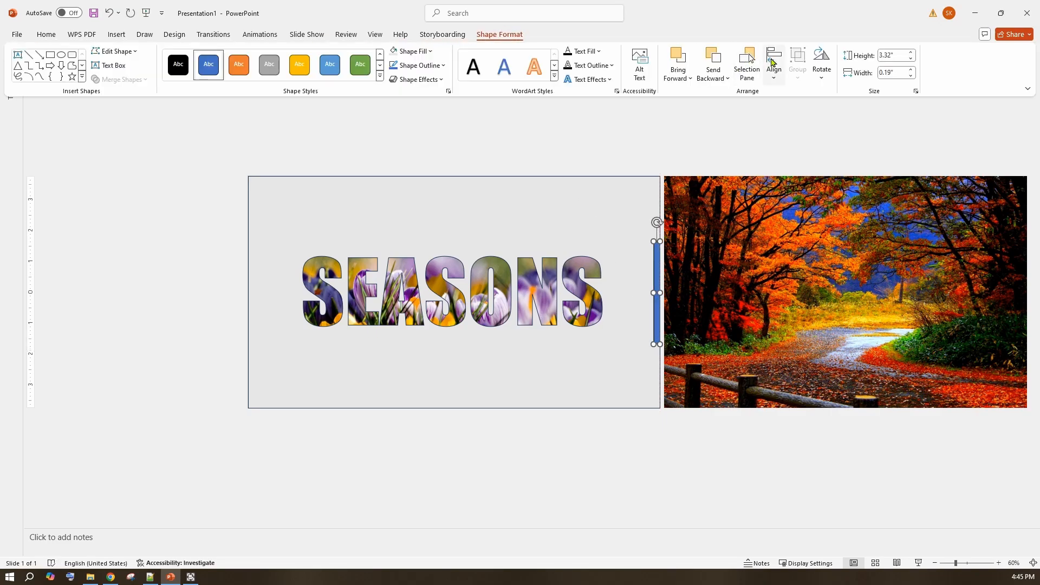
pyautogui.click(772, 64)
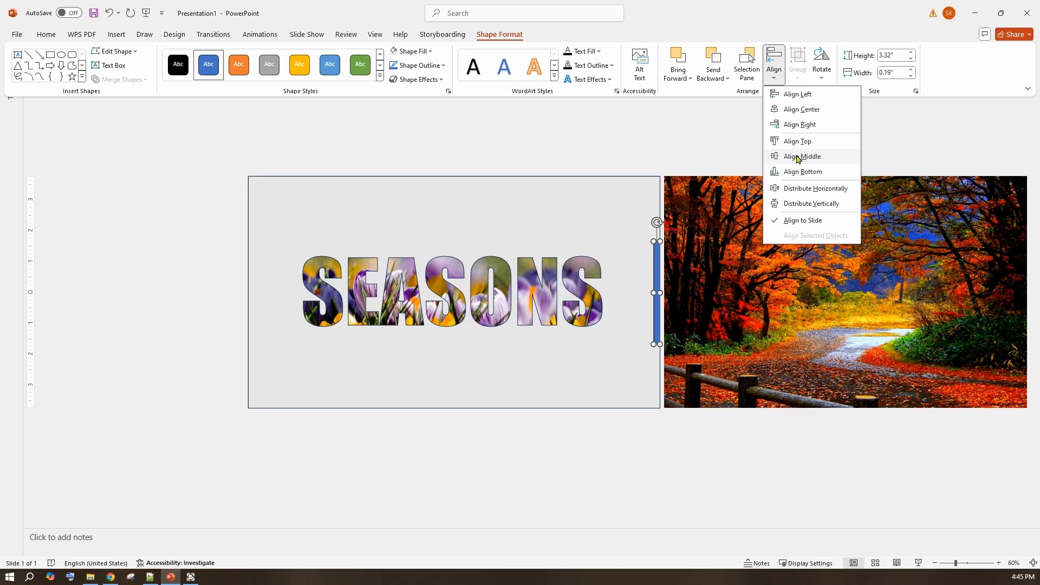
pyautogui.click(802, 156)
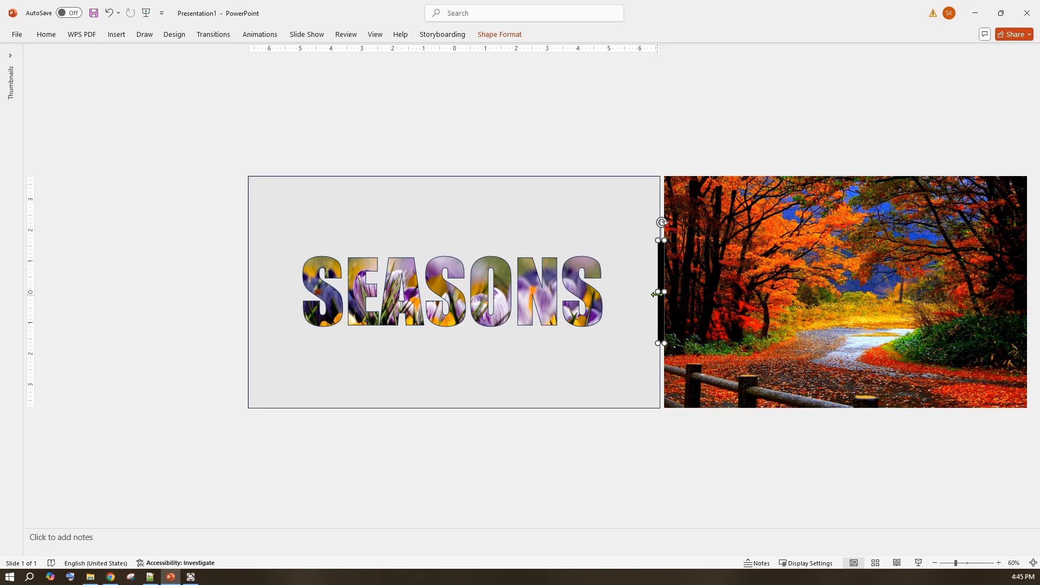
# Step: Hide Freeform: Shape 7 from the Selection Pane, revealing the full crocus photo
pyautogui.click(45, 35)
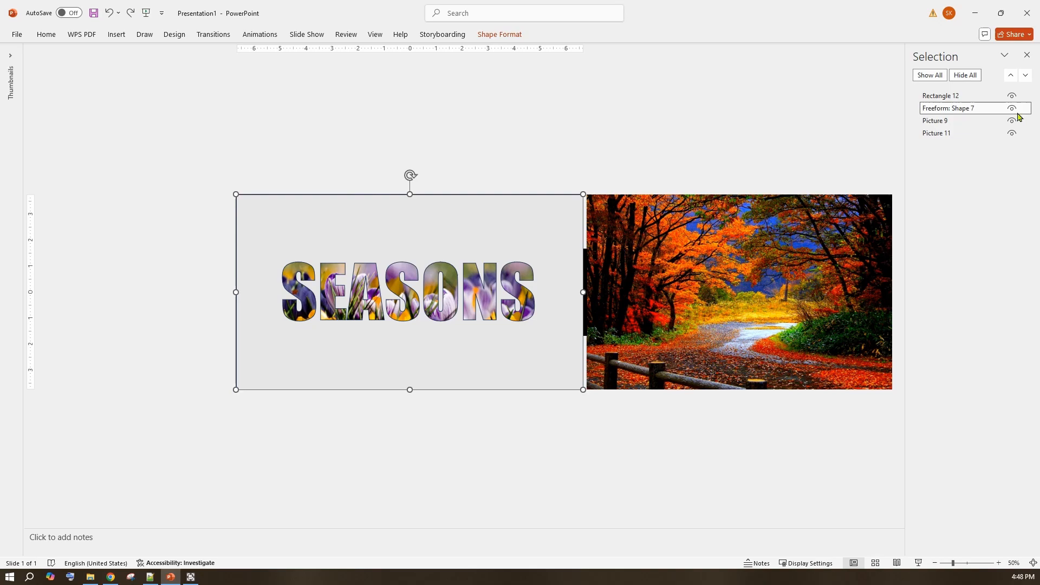
pyautogui.click(1011, 108)
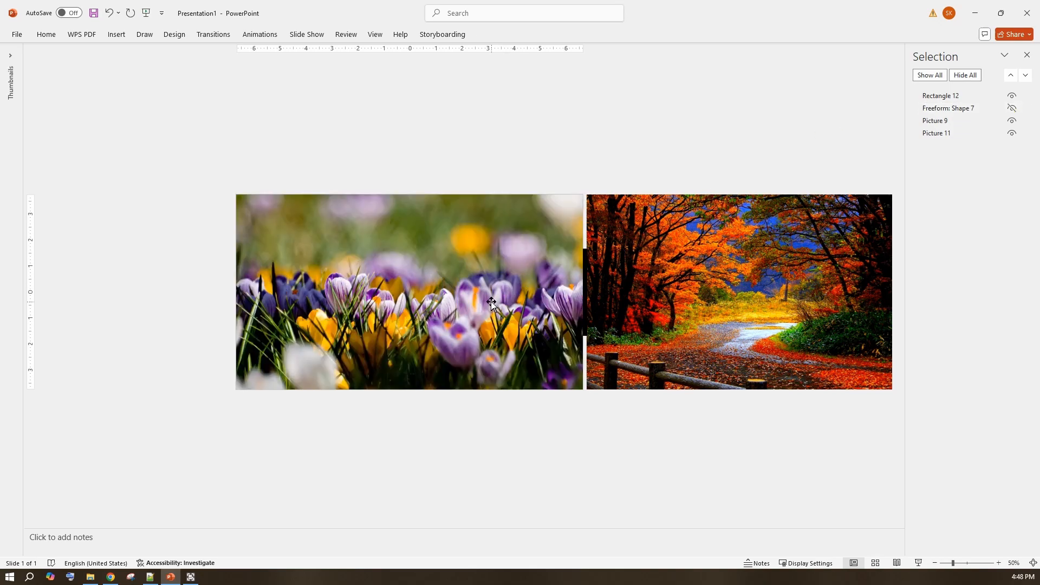
pyautogui.moveTo(489, 170)
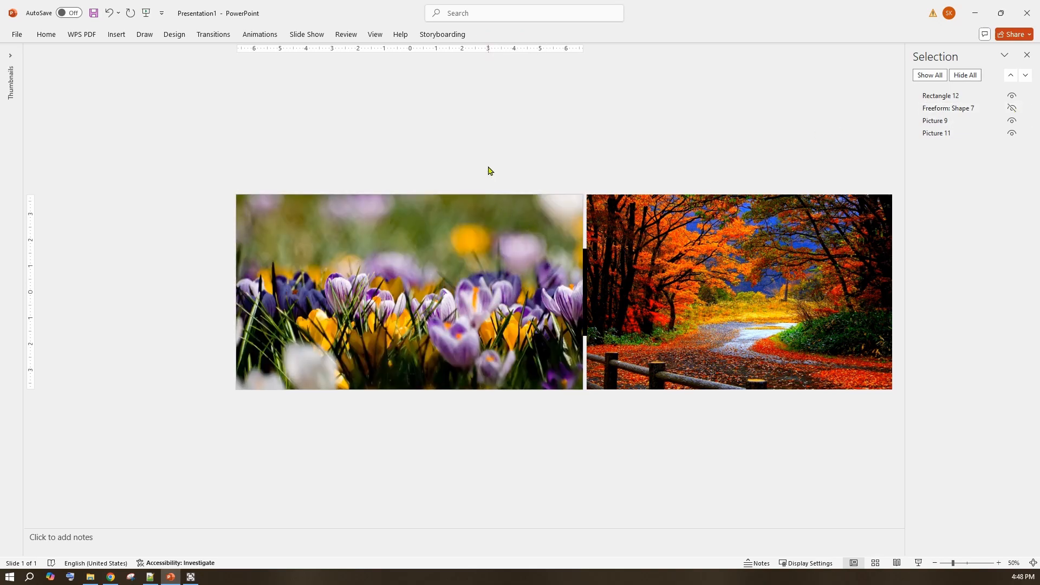
pyautogui.moveTo(513, 266)
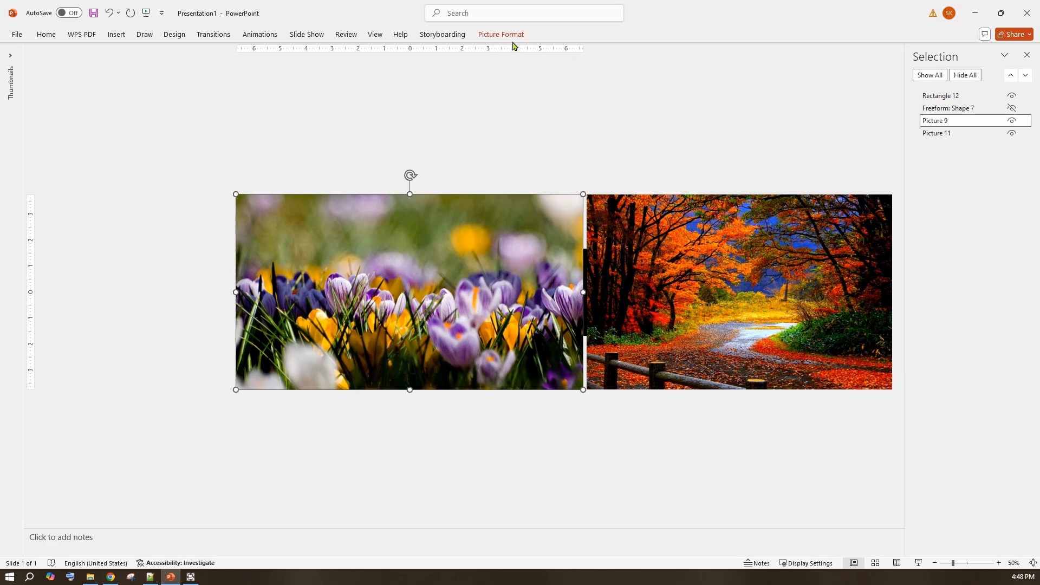
# Step: Apply a leftward Lines motion path to the flower picture and the thin bar
pyautogui.click(500, 34)
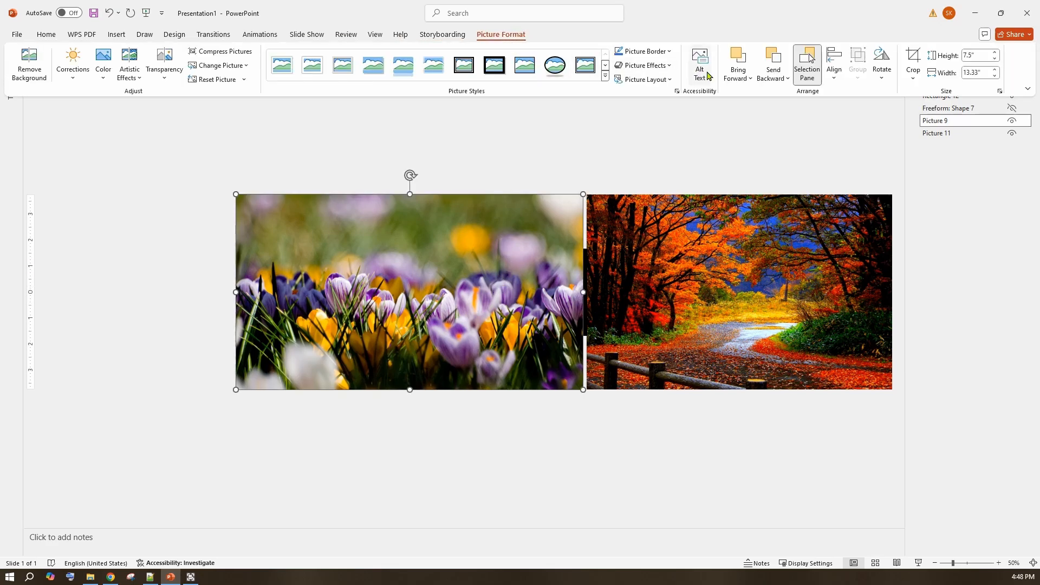
pyautogui.click(260, 33)
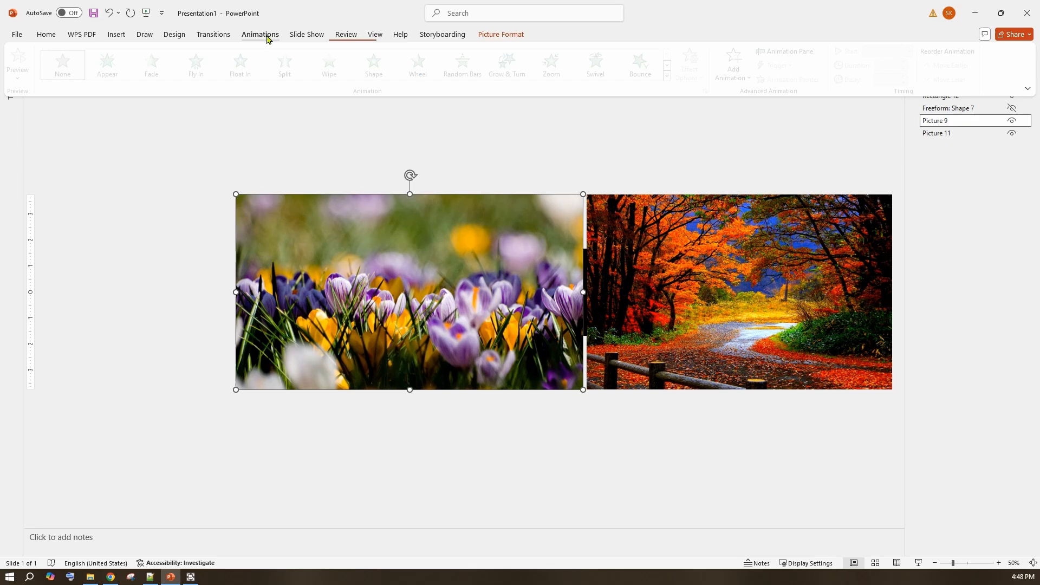
pyautogui.click(666, 79)
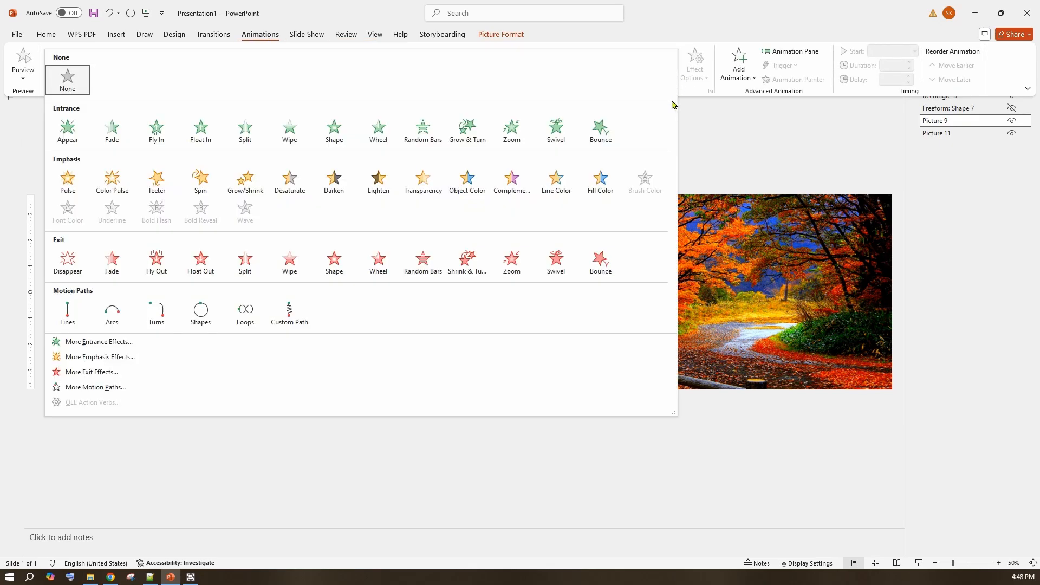
pyautogui.click(67, 312)
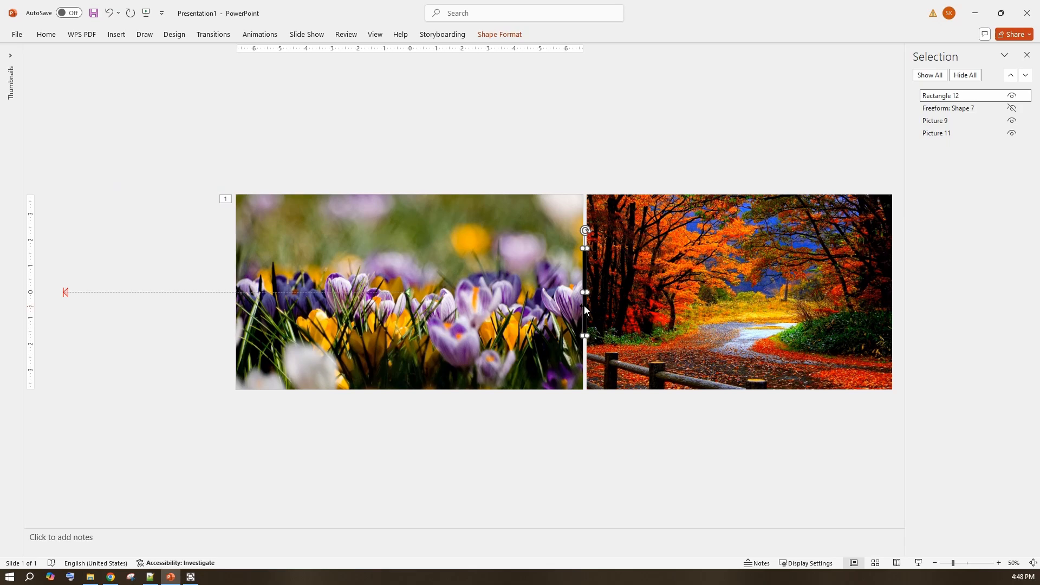
pyautogui.moveTo(498, 44)
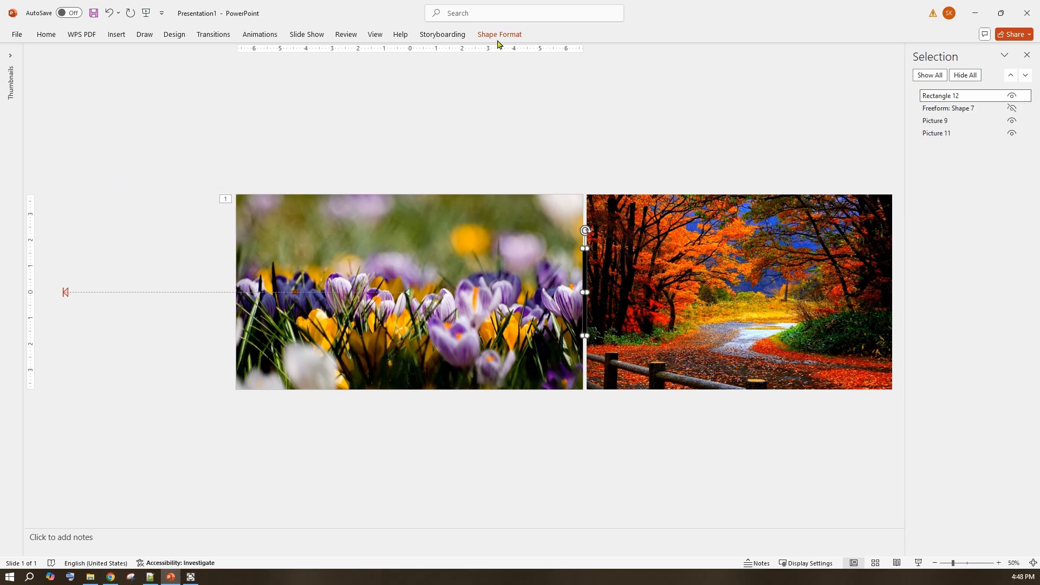
pyautogui.click(259, 34)
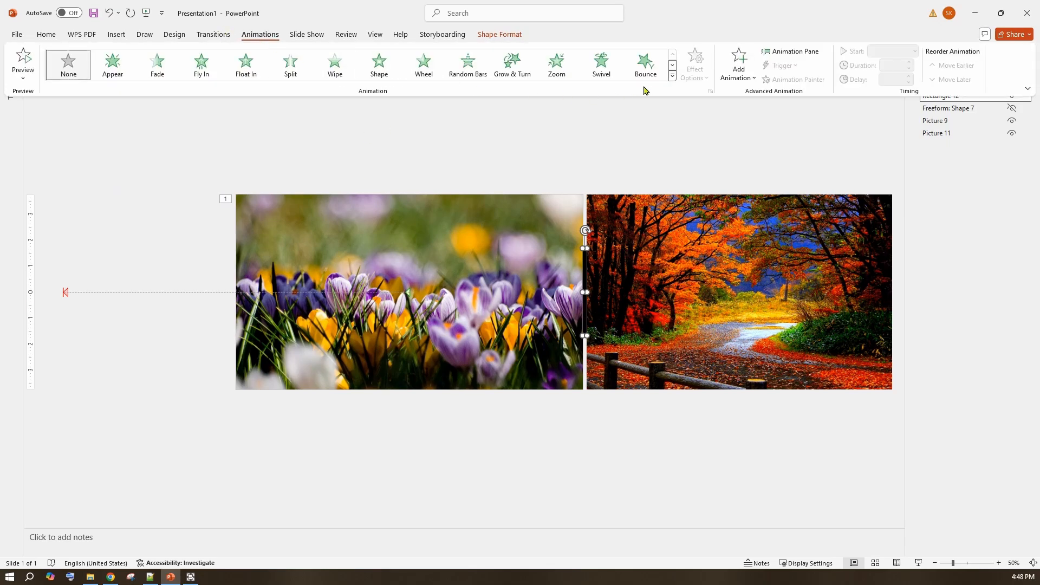
pyautogui.click(246, 64)
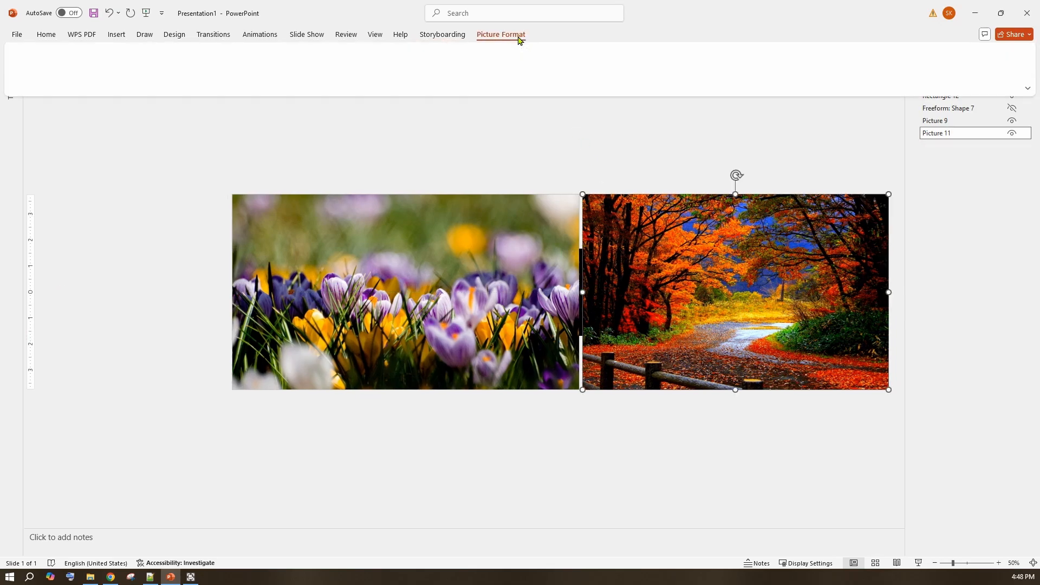
# Step: Apply a Lines motion path to Picture 11 so the autumn photo slides left too
pyautogui.click(500, 35)
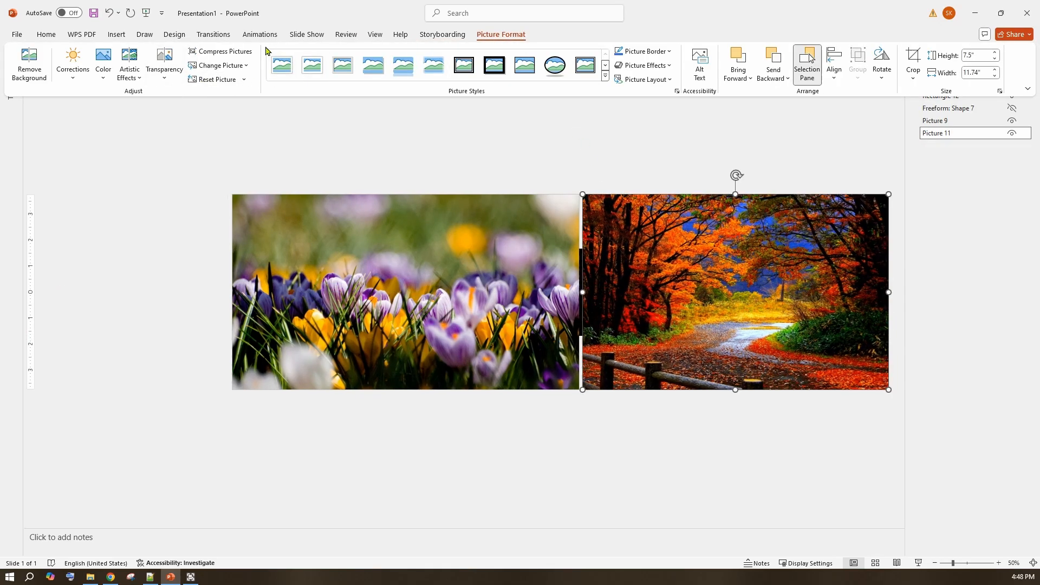
pyautogui.click(259, 34)
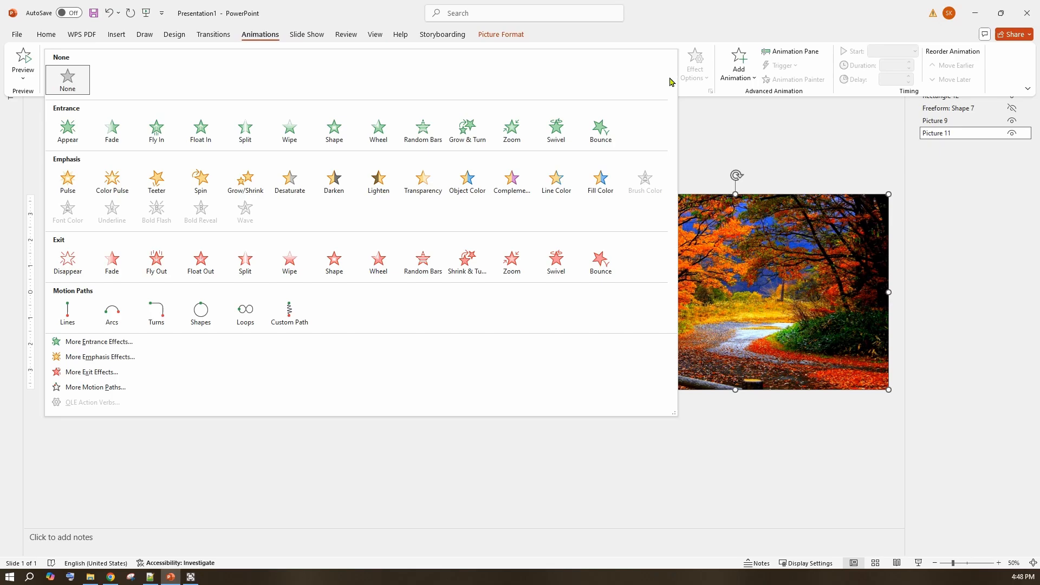
pyautogui.click(66, 313)
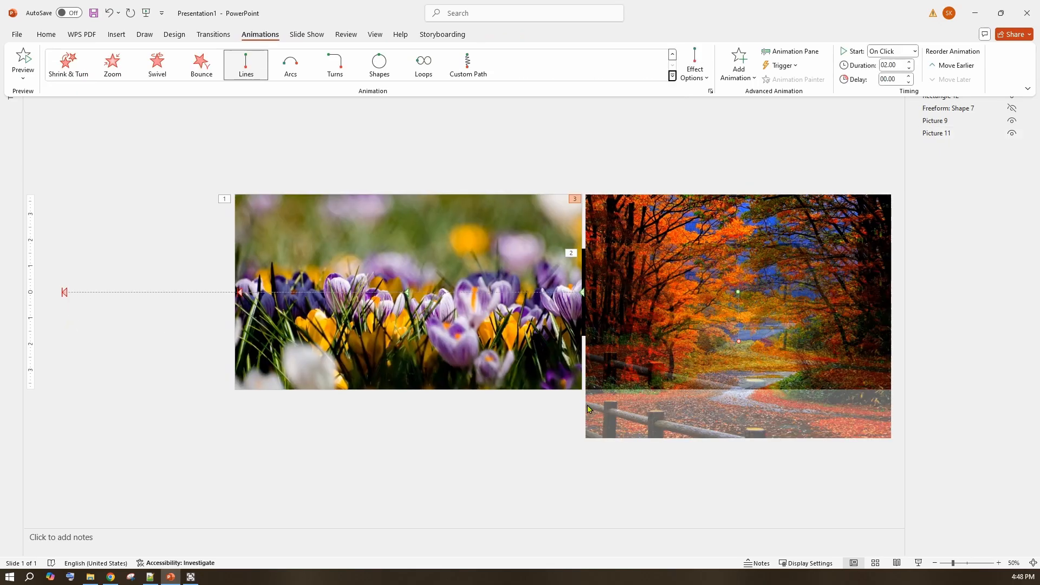
pyautogui.moveTo(739, 346)
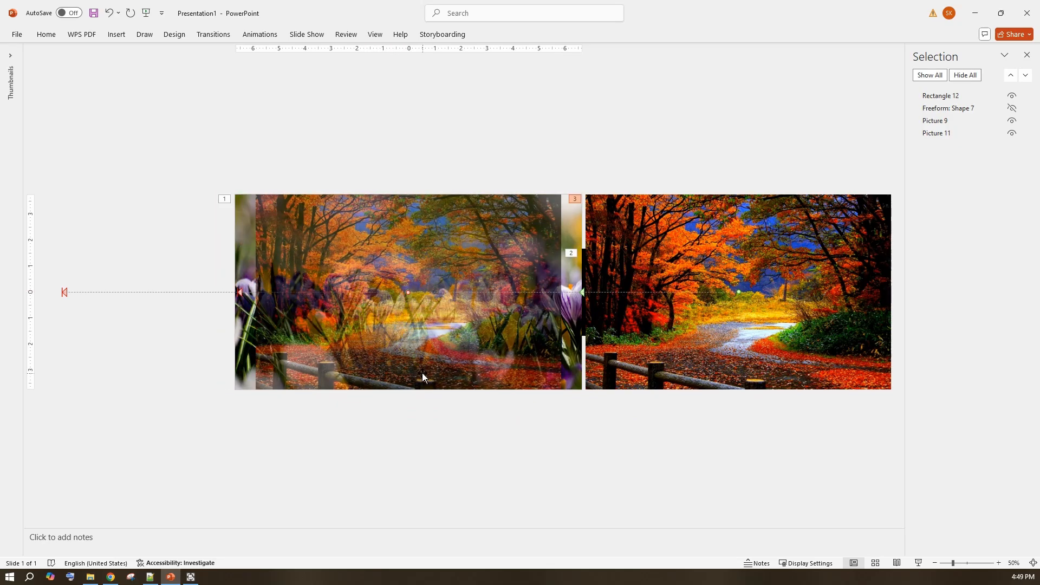
pyautogui.moveTo(565, 481)
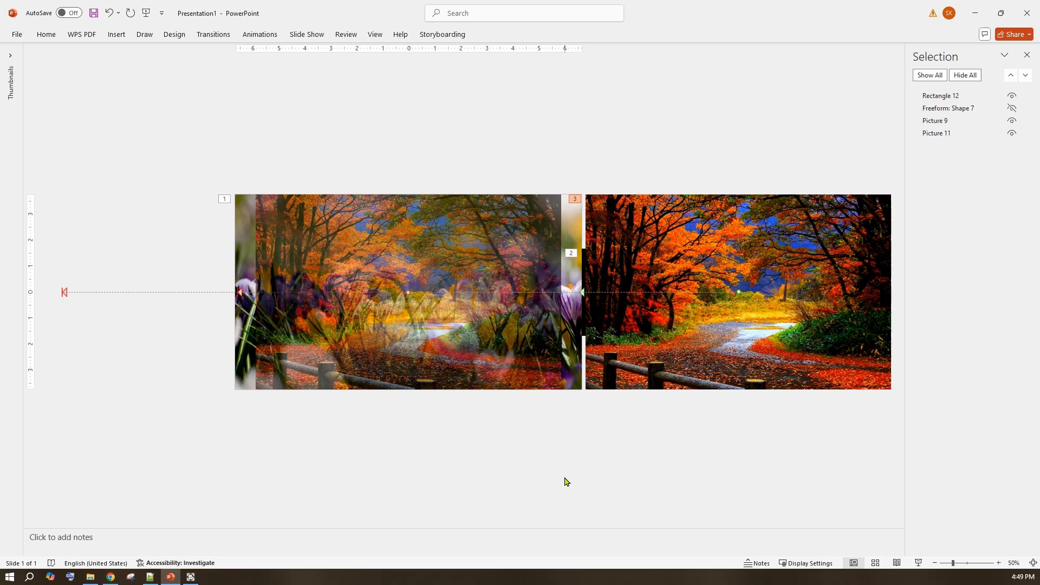
# Step: Unhide the SEASONS freeform and set Rectangle 12's motion to With Previous, 05.00 duration
pyautogui.click(259, 34)
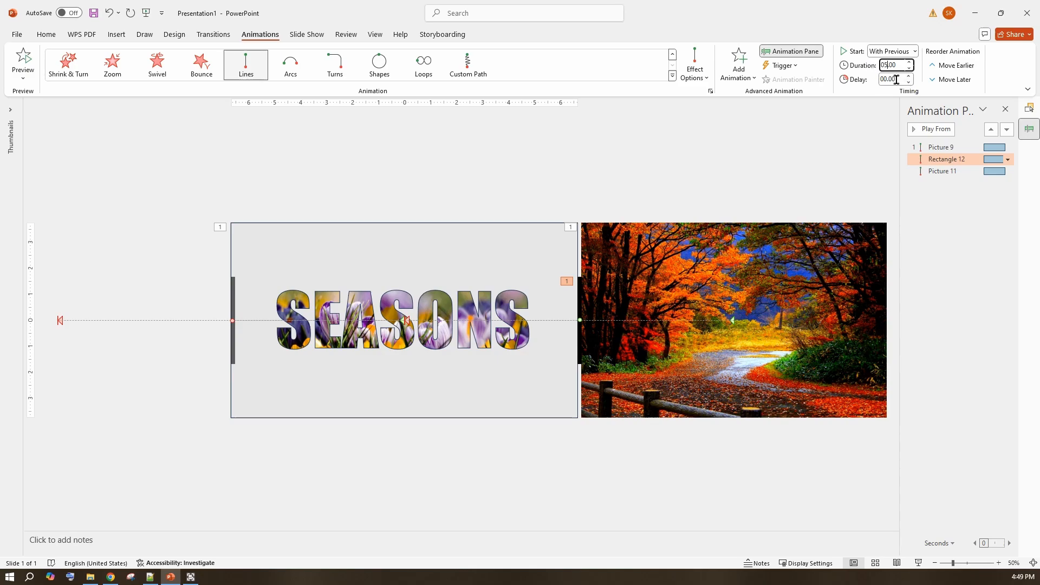
pyautogui.click(907, 82)
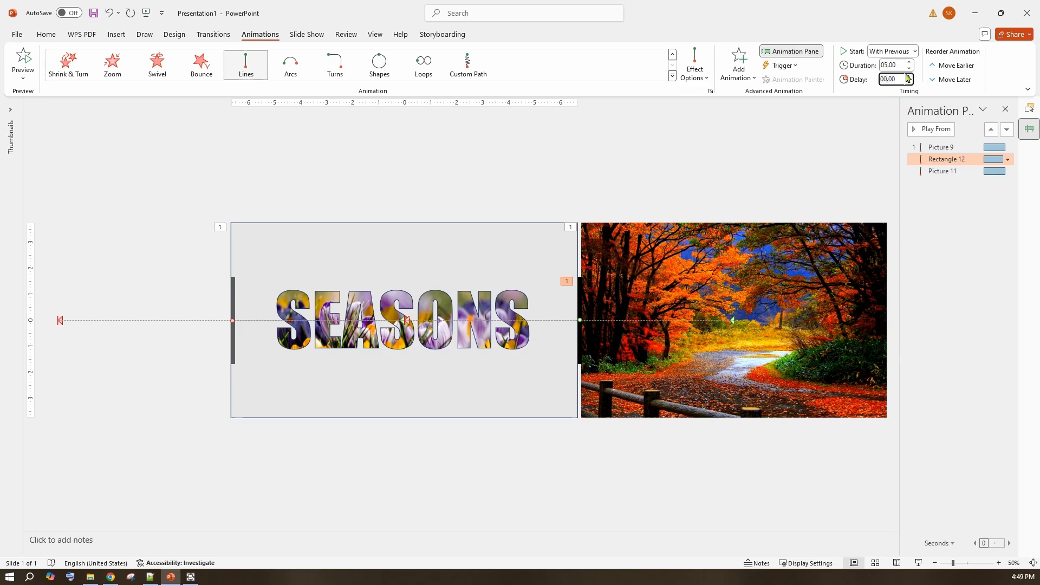